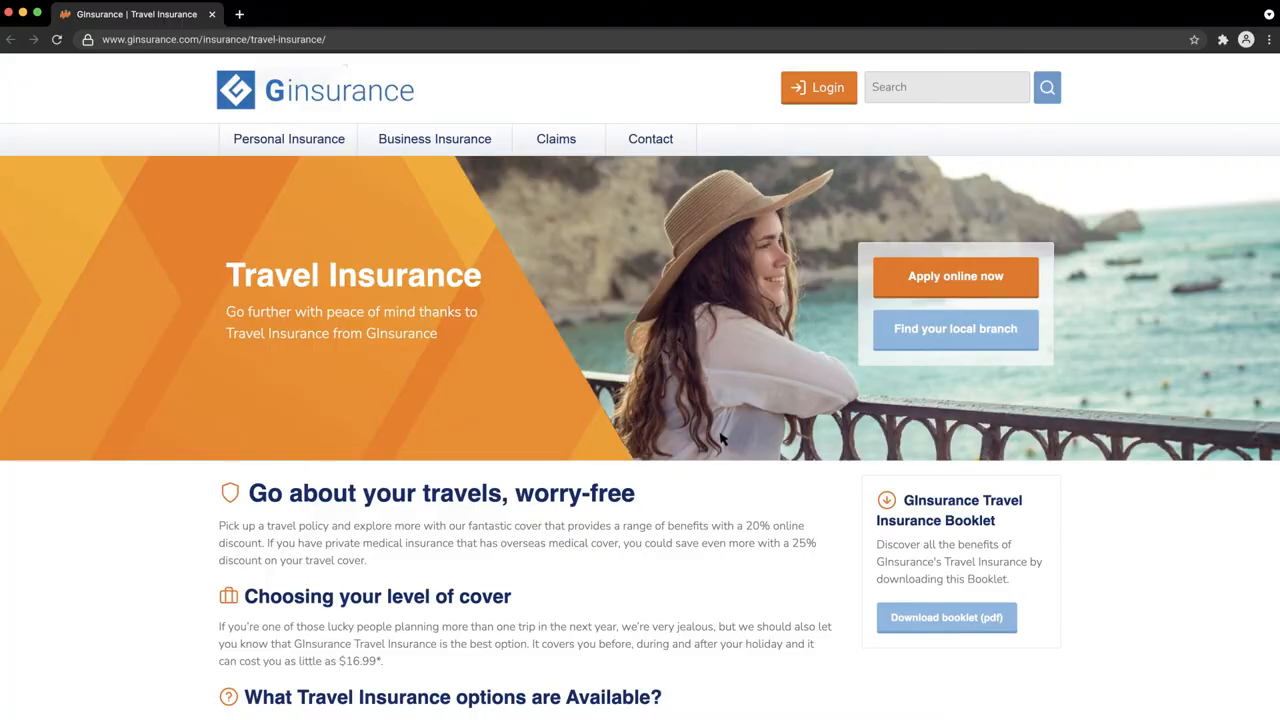
Scroll the Travel Insurance page down to the Single Trip, International Trip and Long Stay cards.
scroll(down, 3)
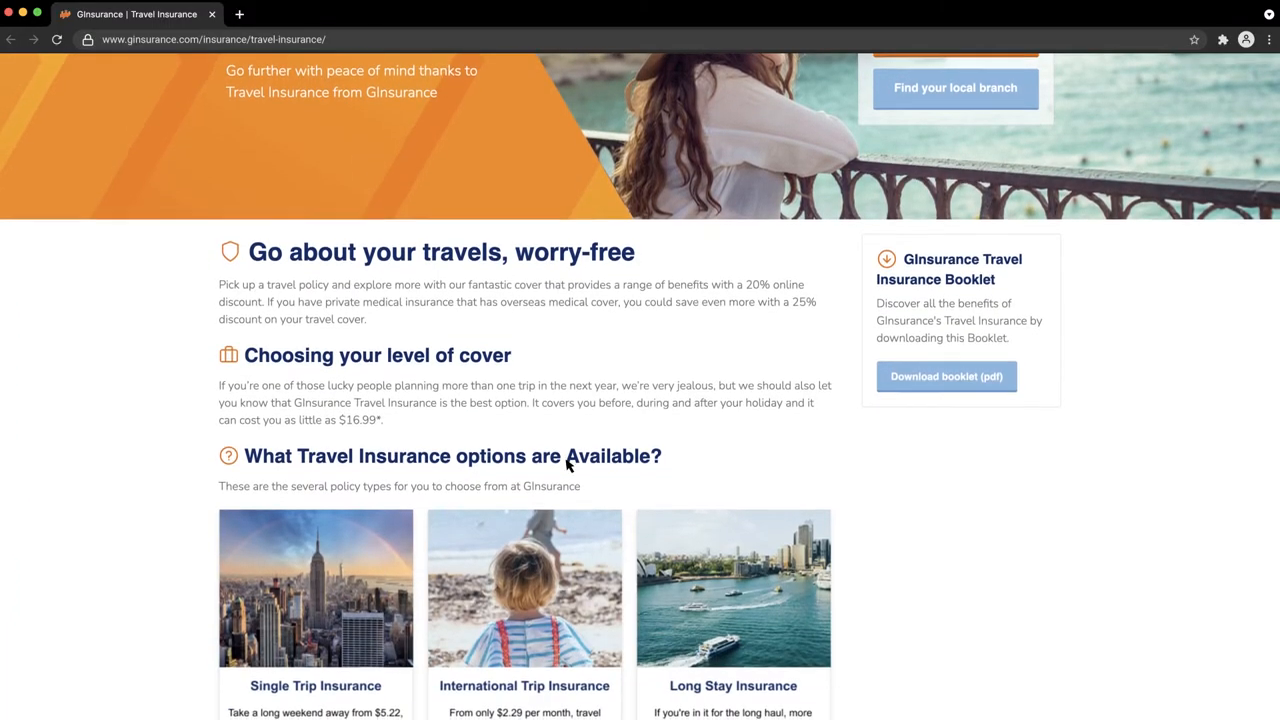
scroll(down, 3)
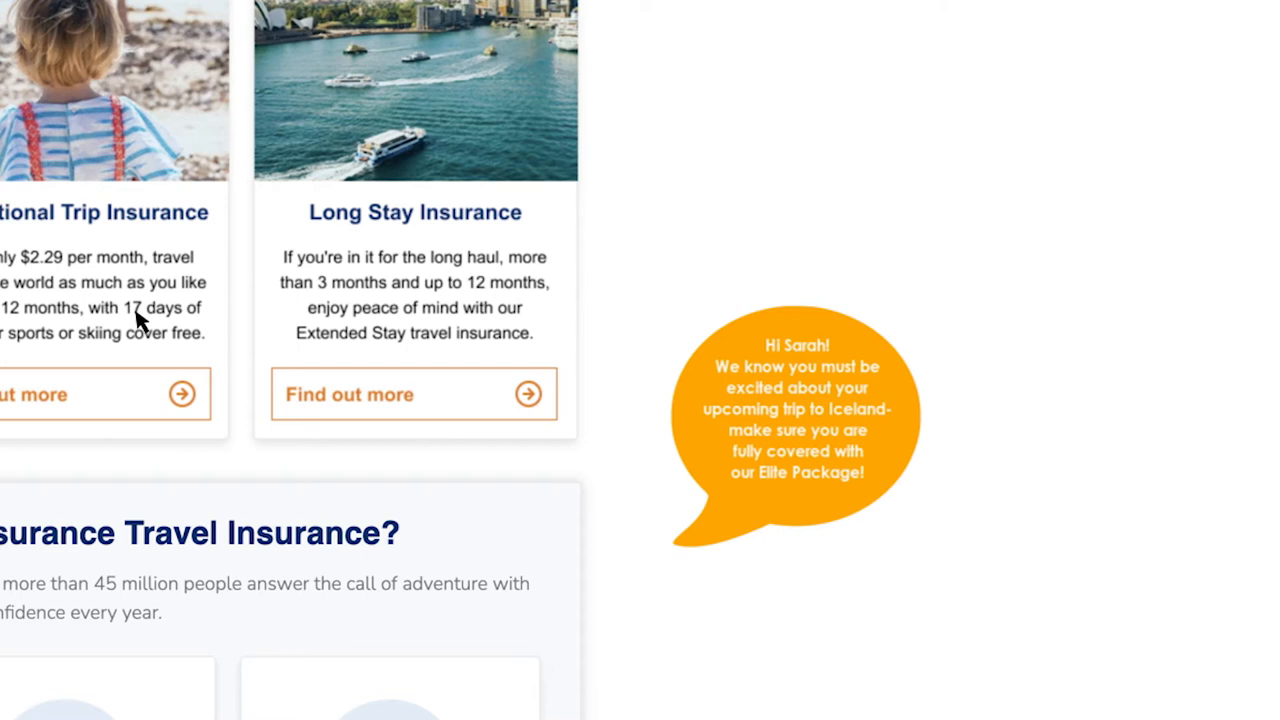
mouse_move(752, 508)
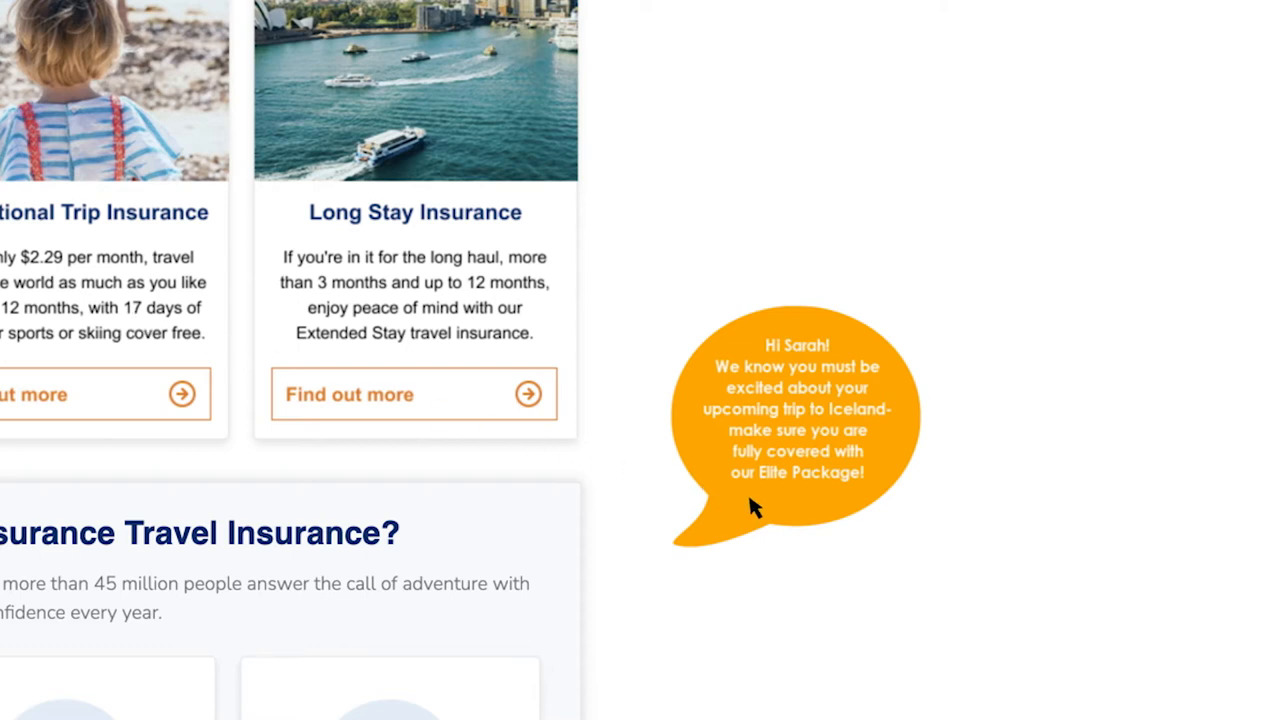
Ask GInsurance Assist 'What does the additional coverage include?' in the chat widget.
click(796, 410)
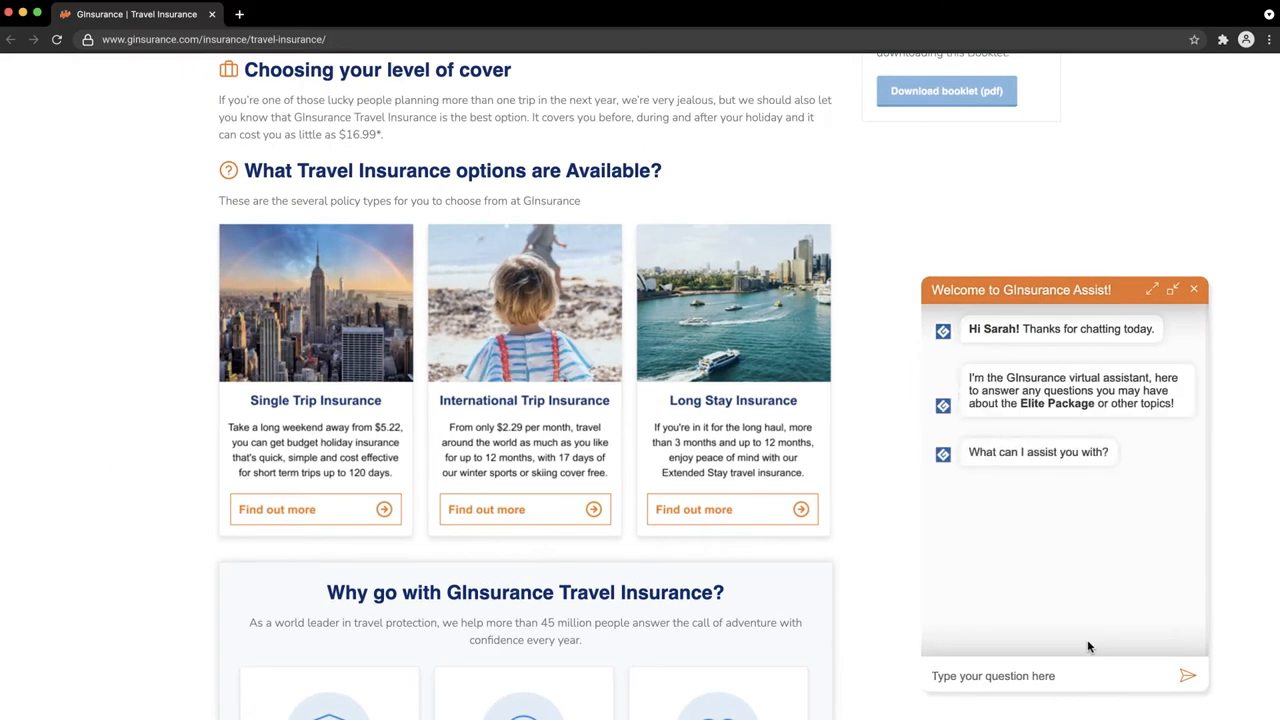
click(1152, 288)
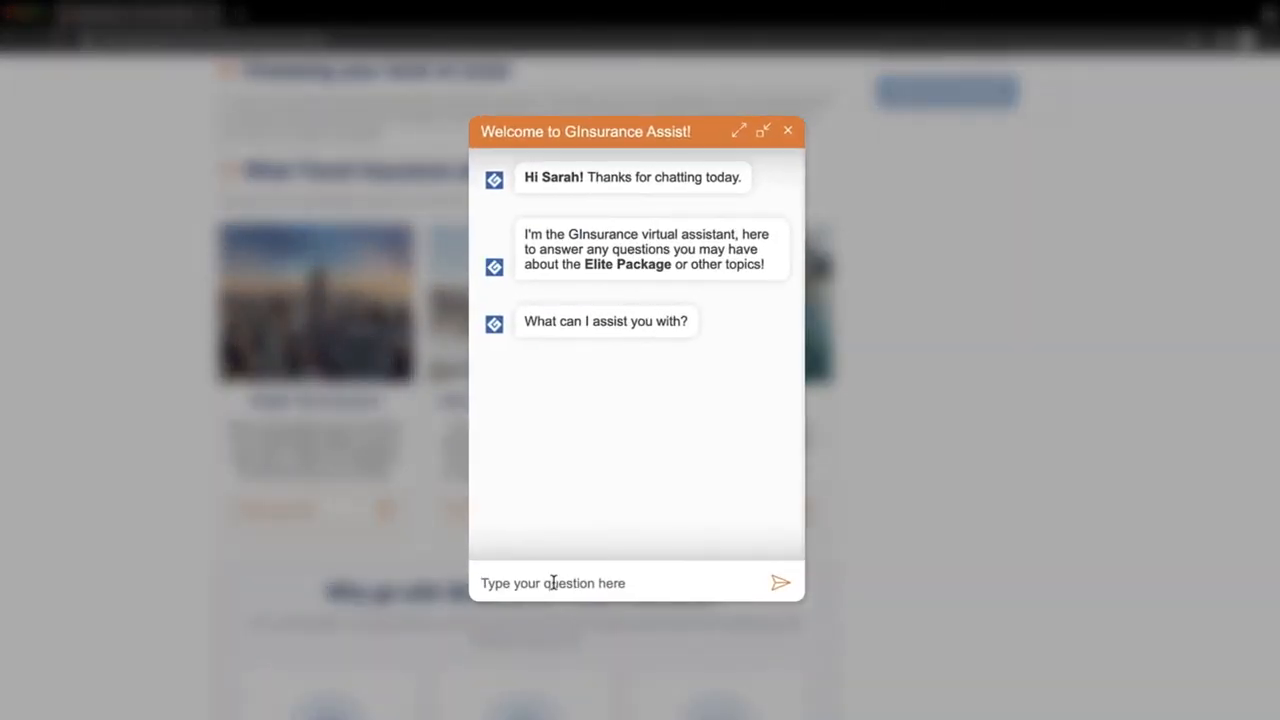
text(What does the addi)
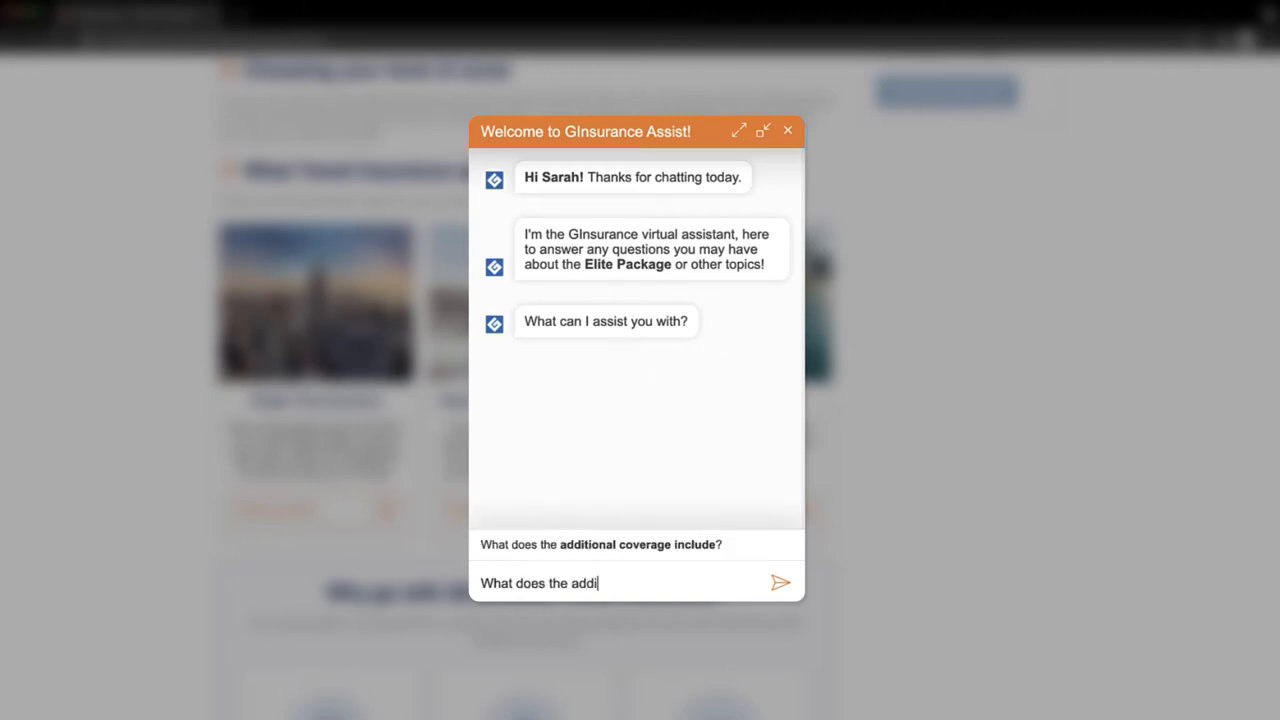
text(tional coverage includ)
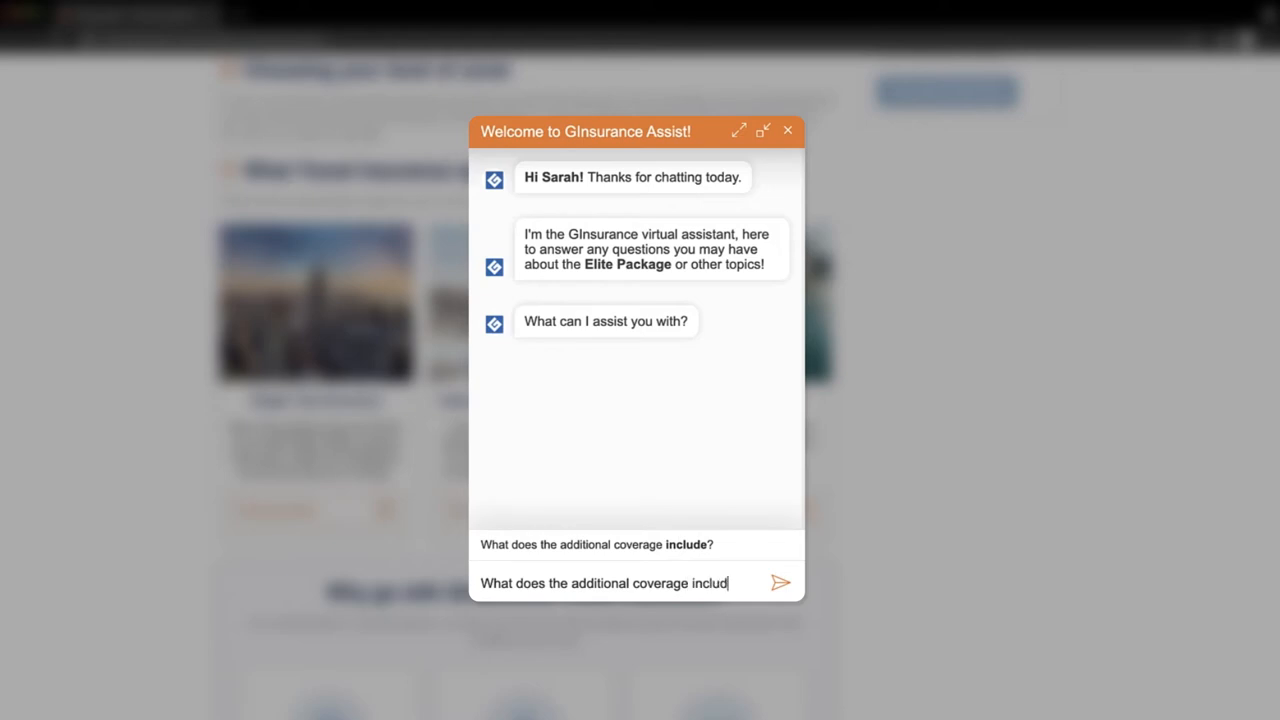
click(780, 582)
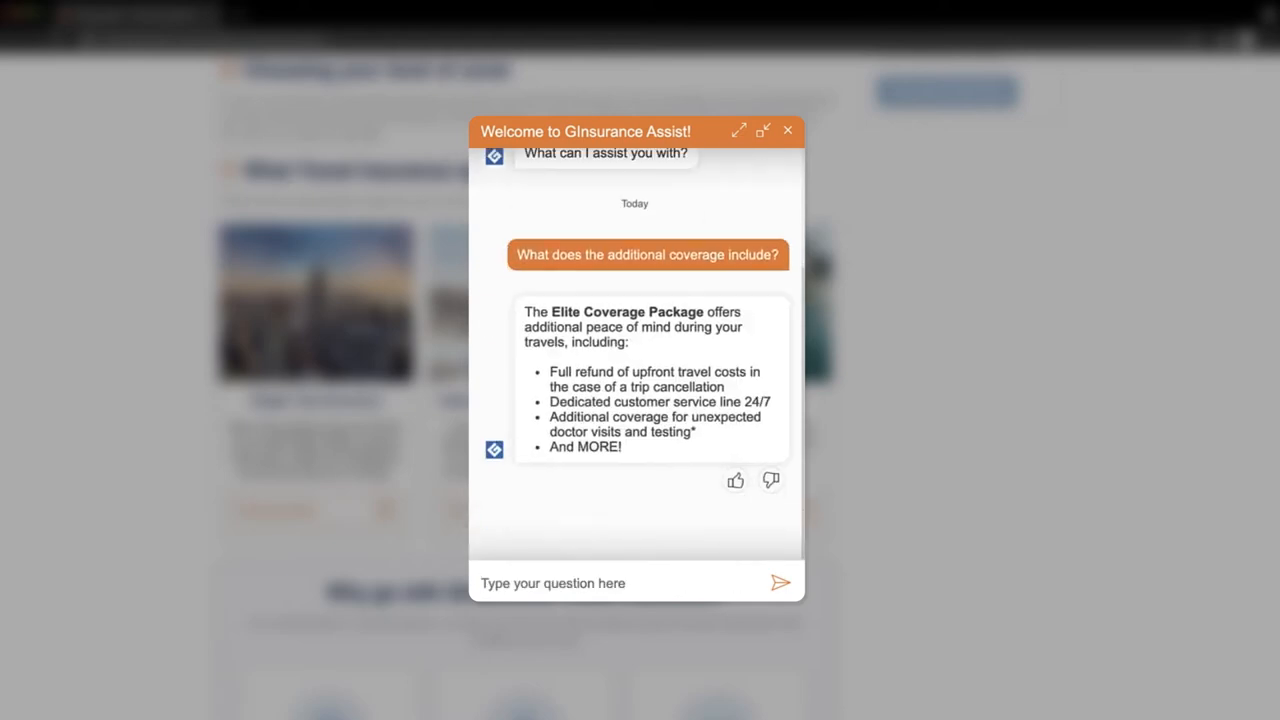
Send the follow-up 'and how does it work?' and request a live agent via Chat now!
text(and how)
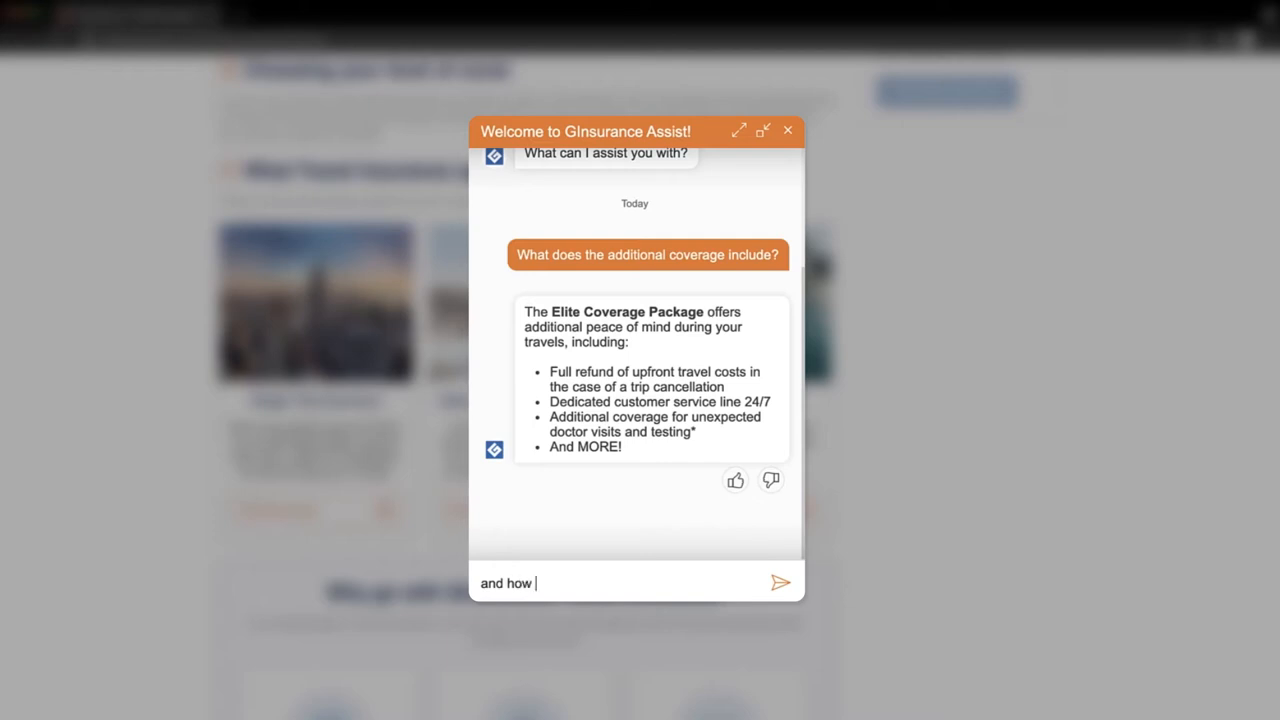
click(780, 582)
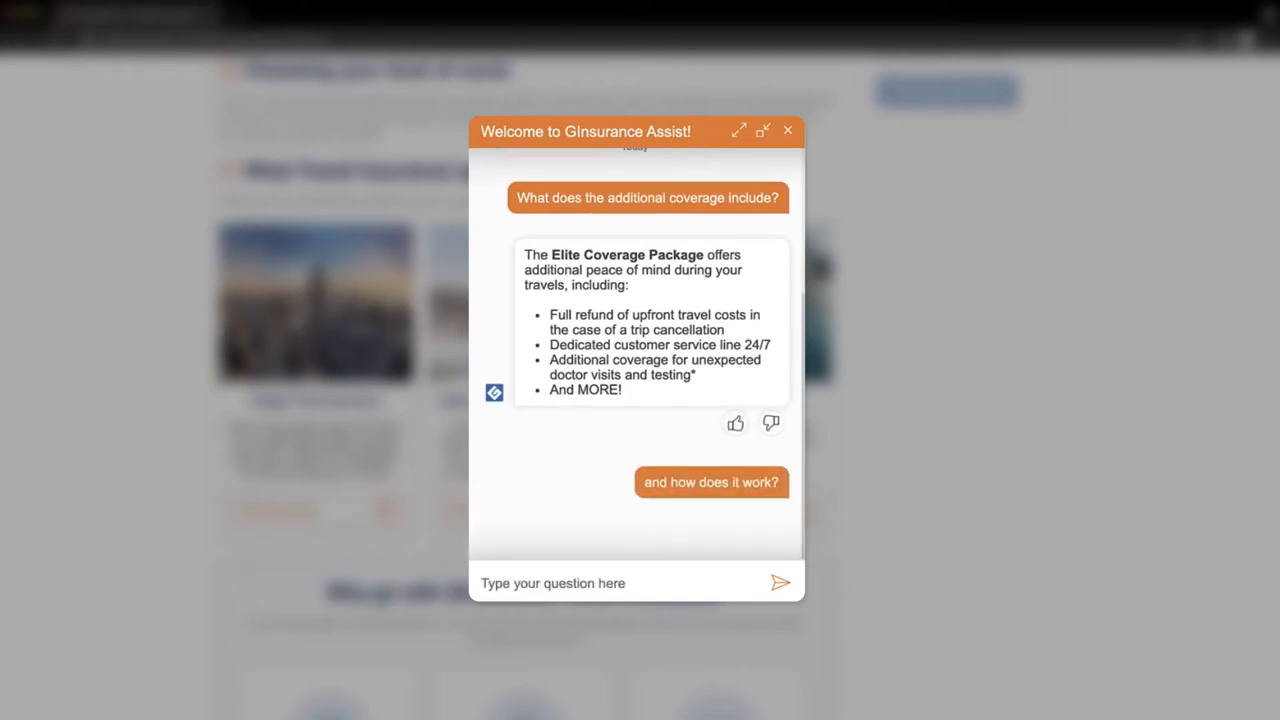
click(712, 482)
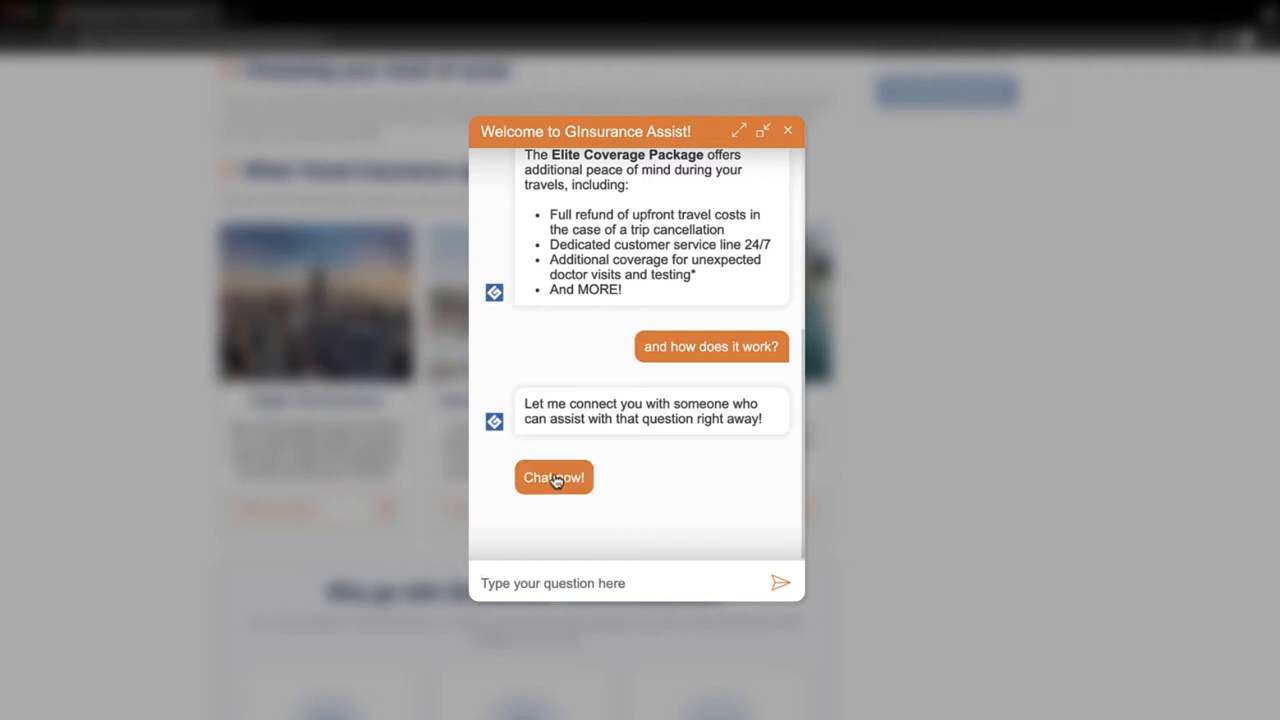
click(552, 476)
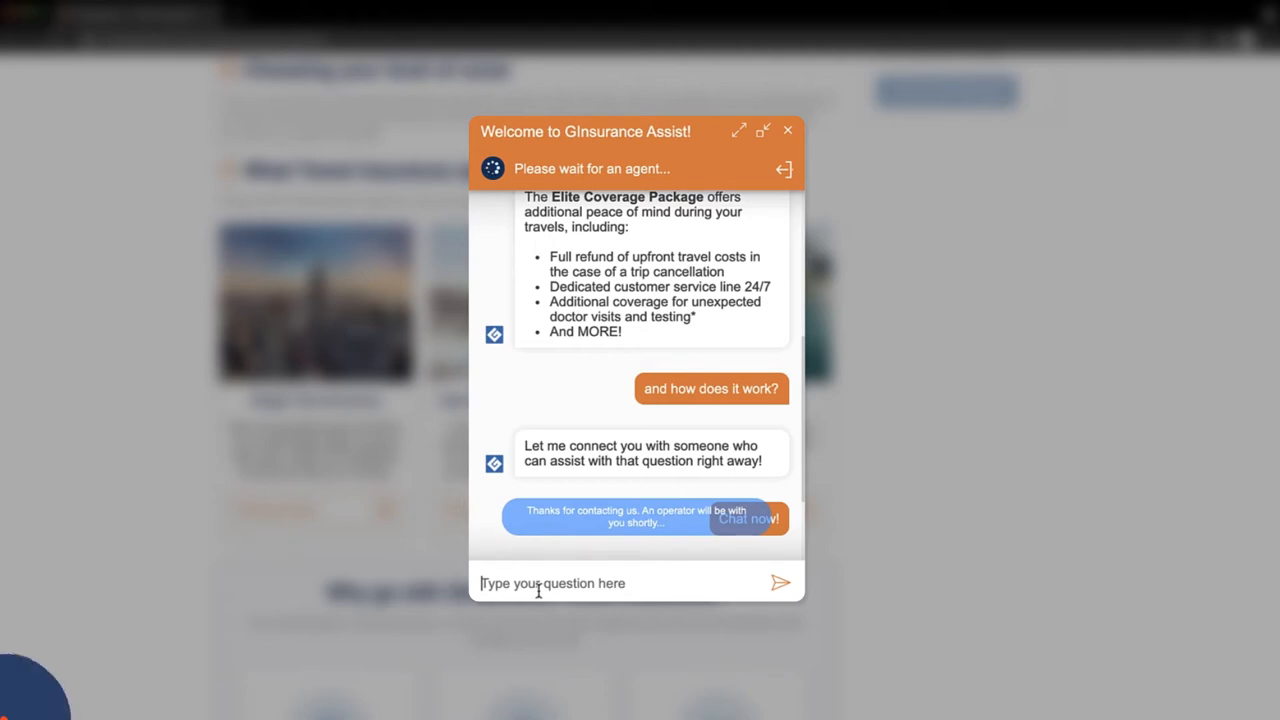
Accept Sarah's chat and send Erica's greeting offering help understanding the Elite Package.
click(748, 518)
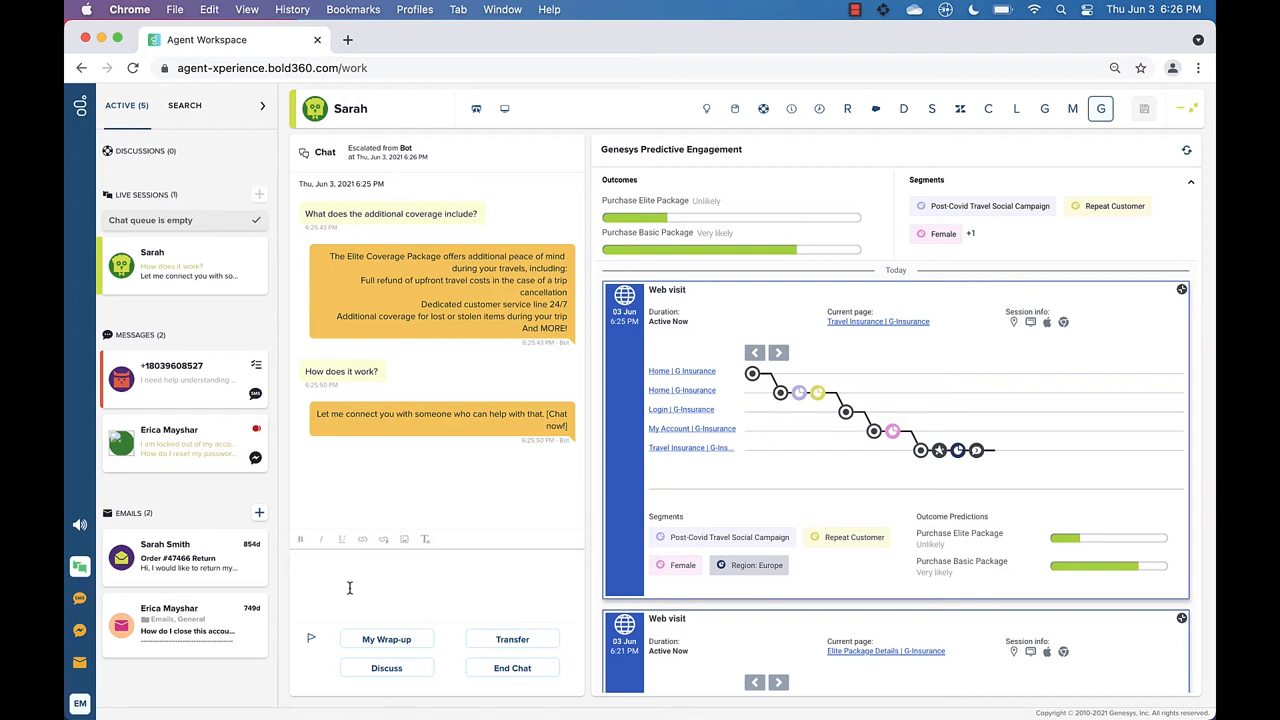
text(Hello Sarah! My name is Erica, and I'm happy to assist. How can I help you understand more about the Elite Package?)
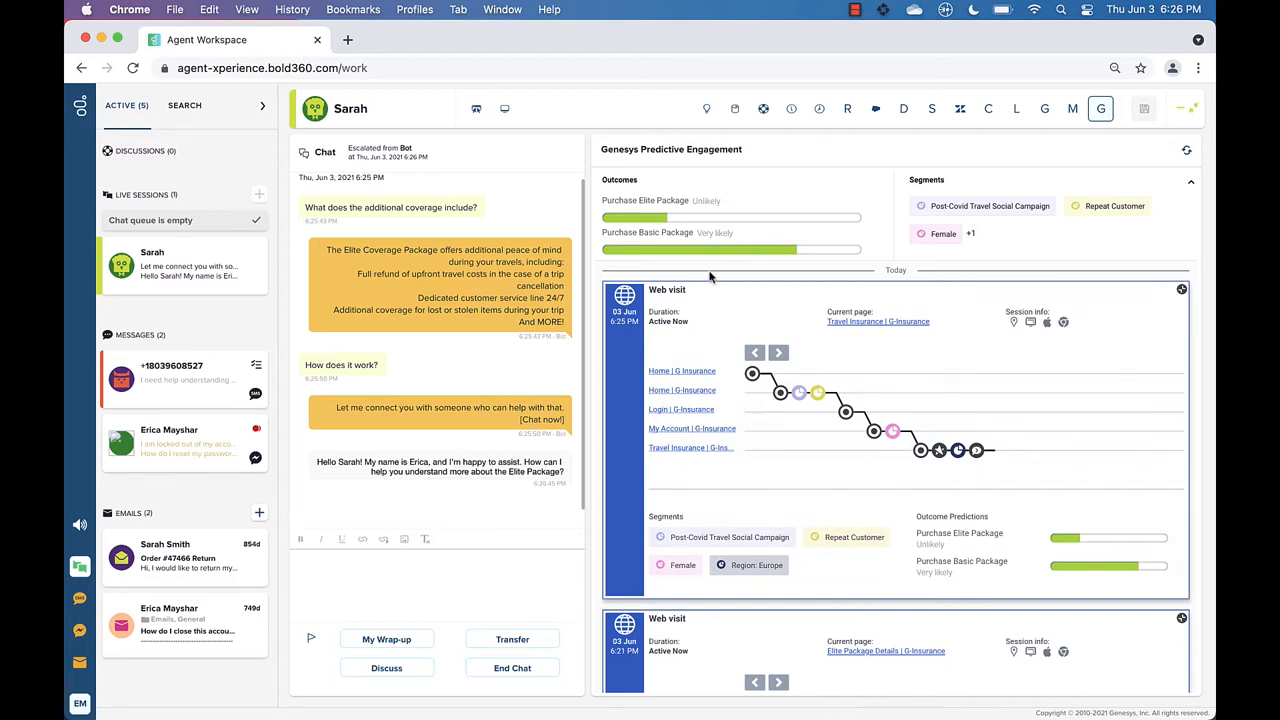
click(708, 108)
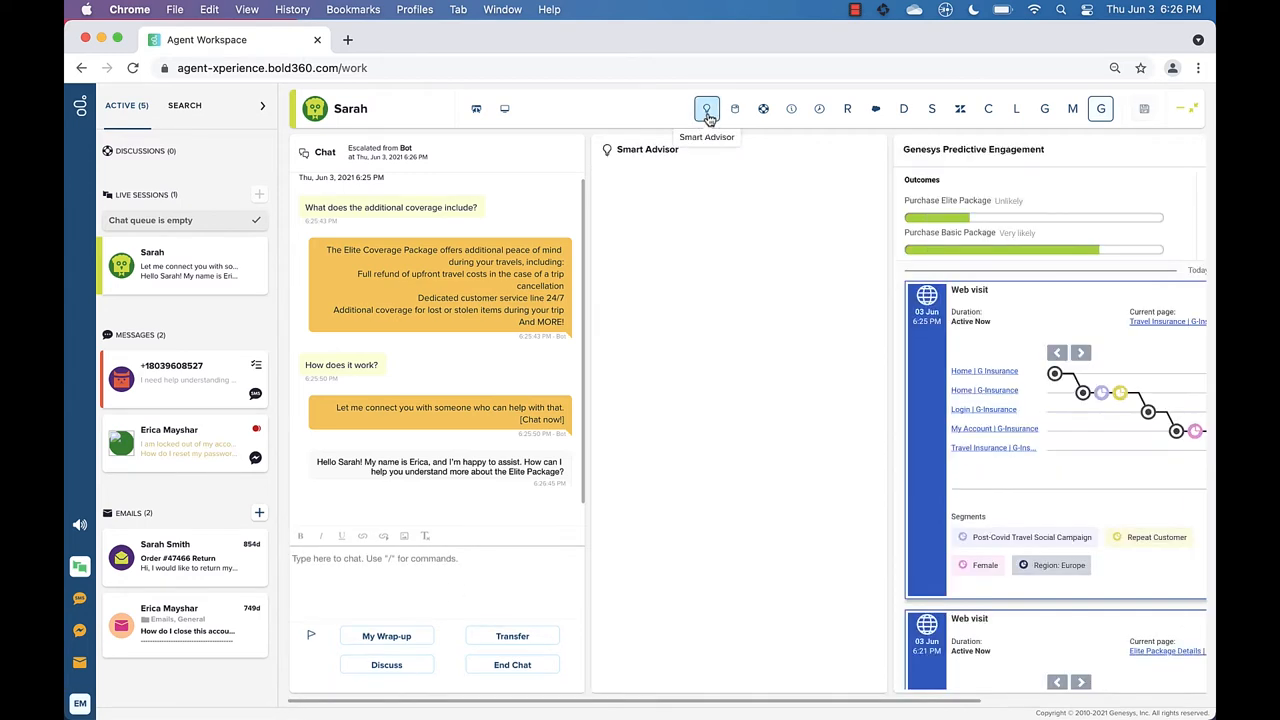
mouse_move(416, 604)
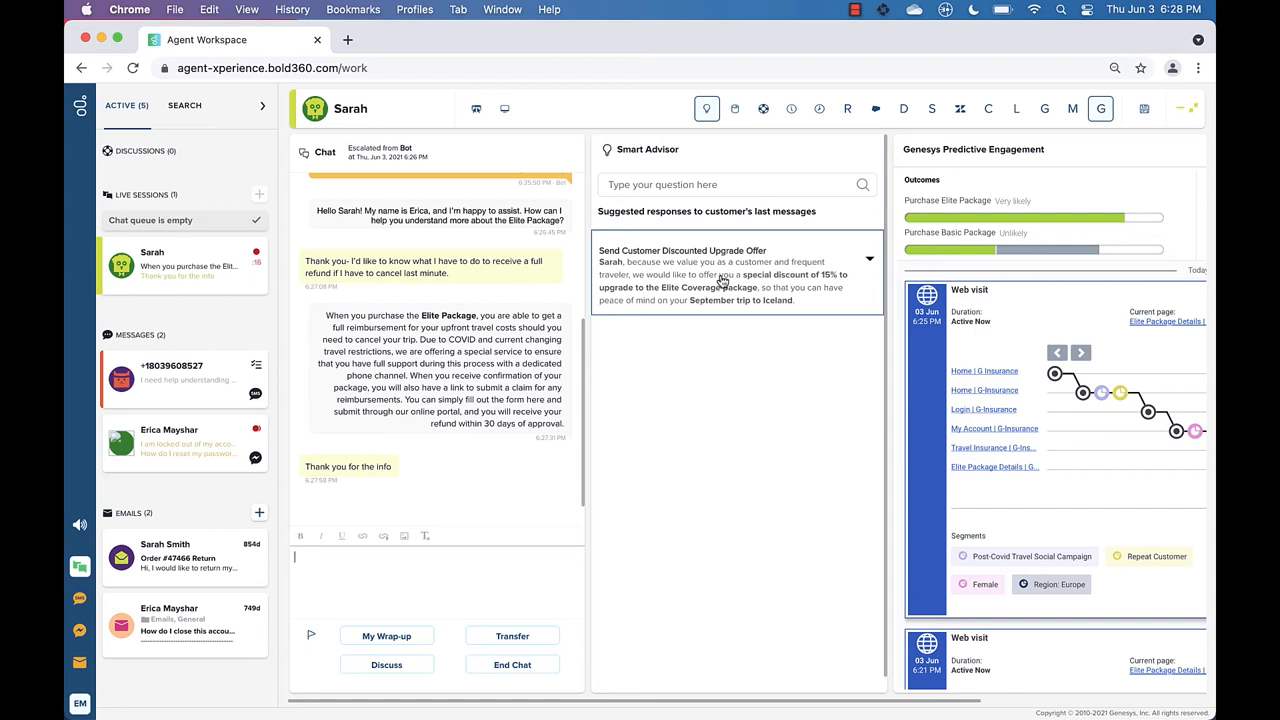
Send the 'Send Customer Discounted Upgrade Offer' suggestion with the 15% Elite Coverage discount.
click(736, 274)
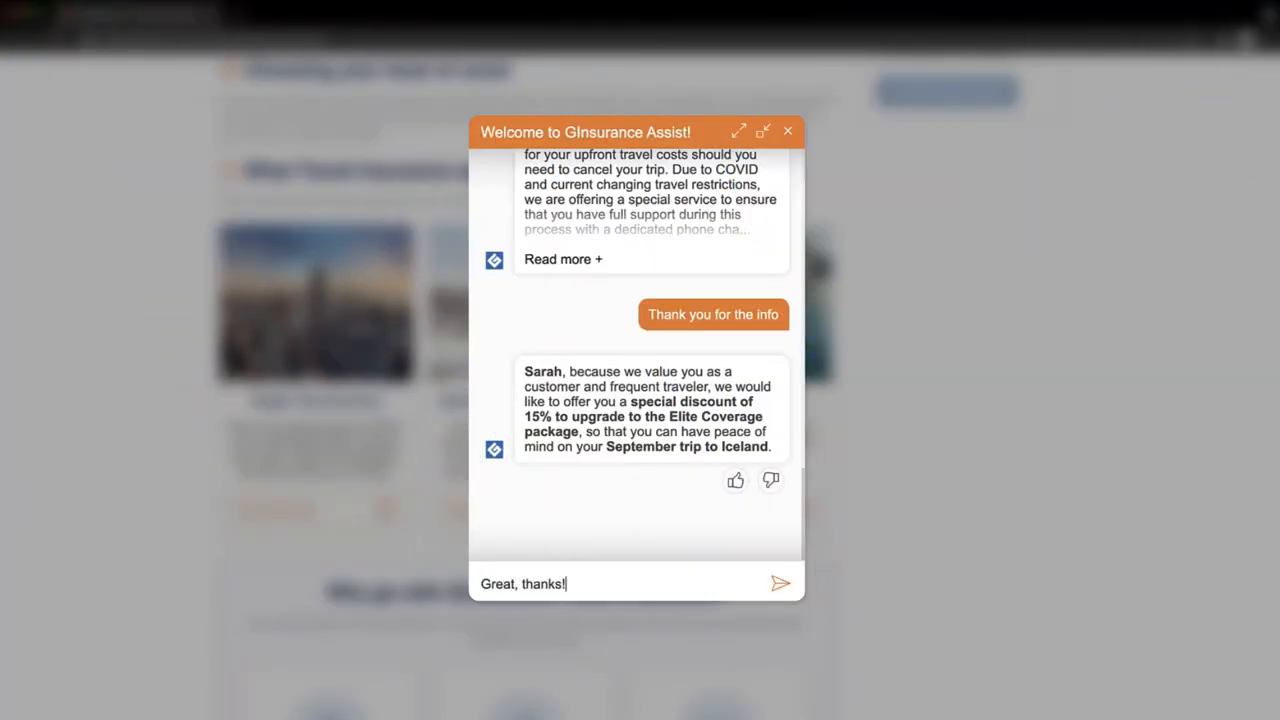
Send the 'Great, thanks!!' reply accepting the Elite Coverage upgrade offer.
click(780, 584)
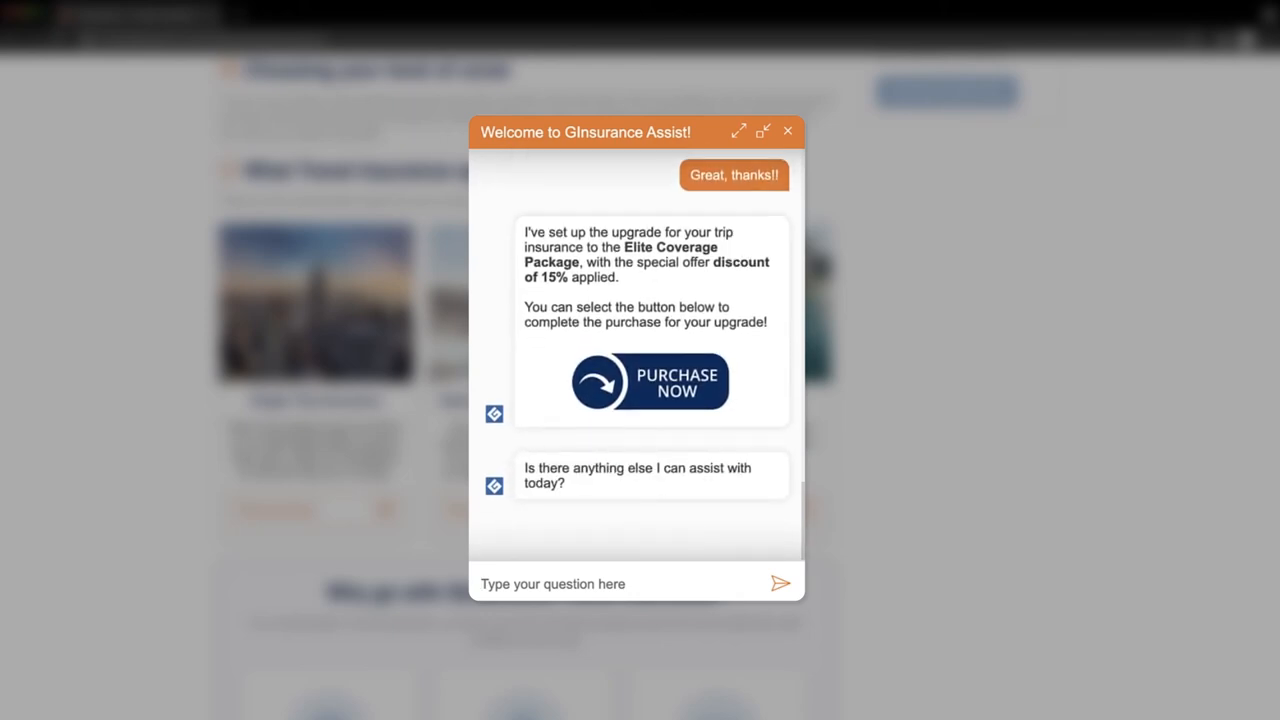
mouse_move(668, 572)
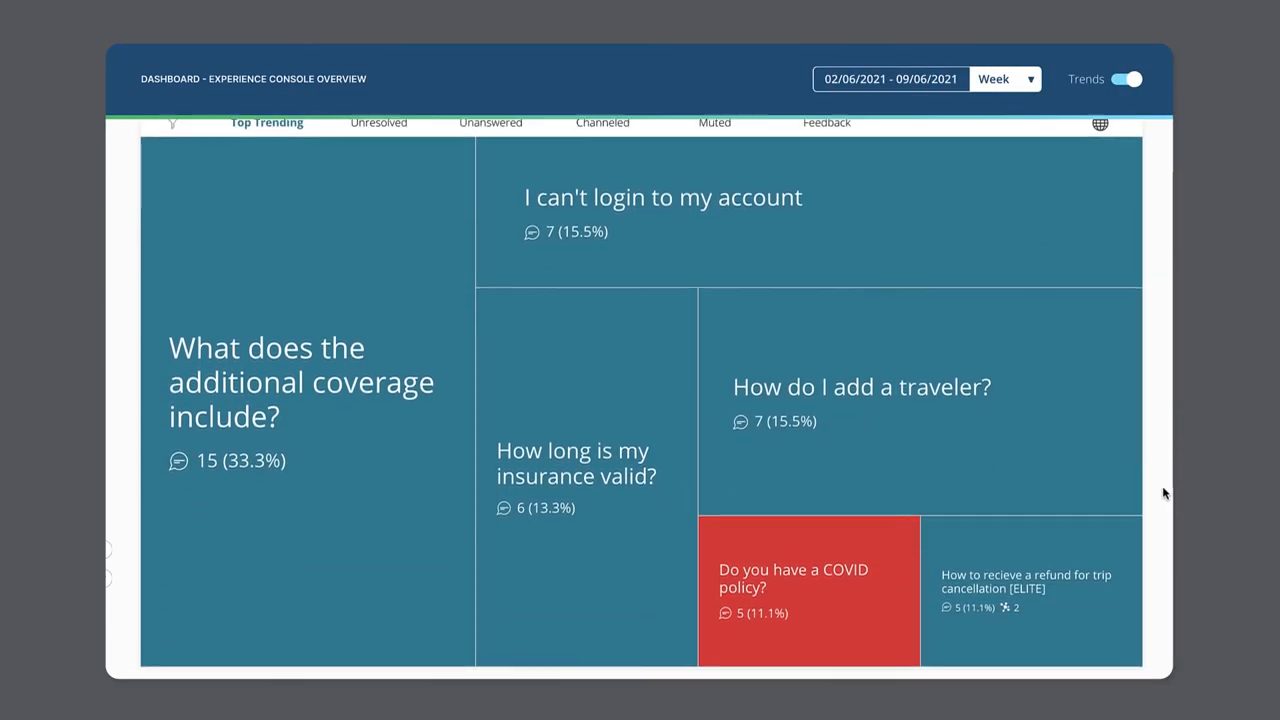
Select the 'Do you have a COVID policy?' trending tile, view it in Search Optimizer, and create a new article.
scroll(up, 3)
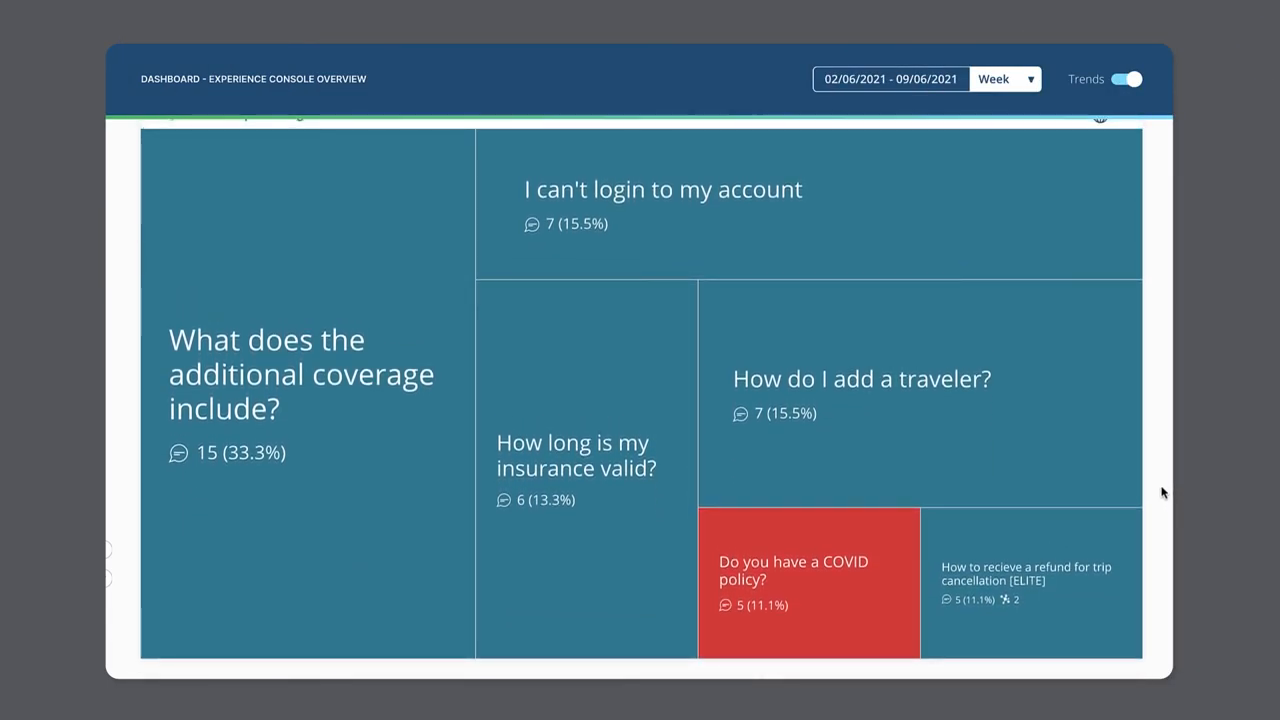
mouse_move(808, 580)
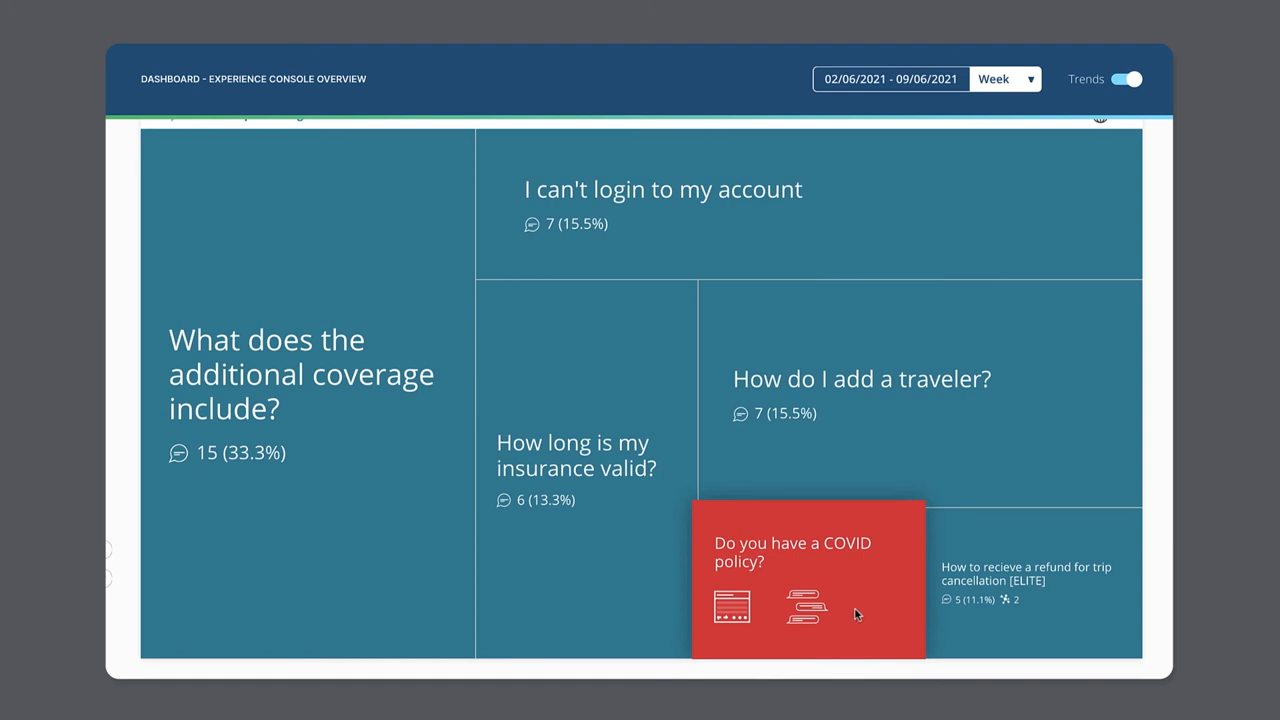
click(808, 578)
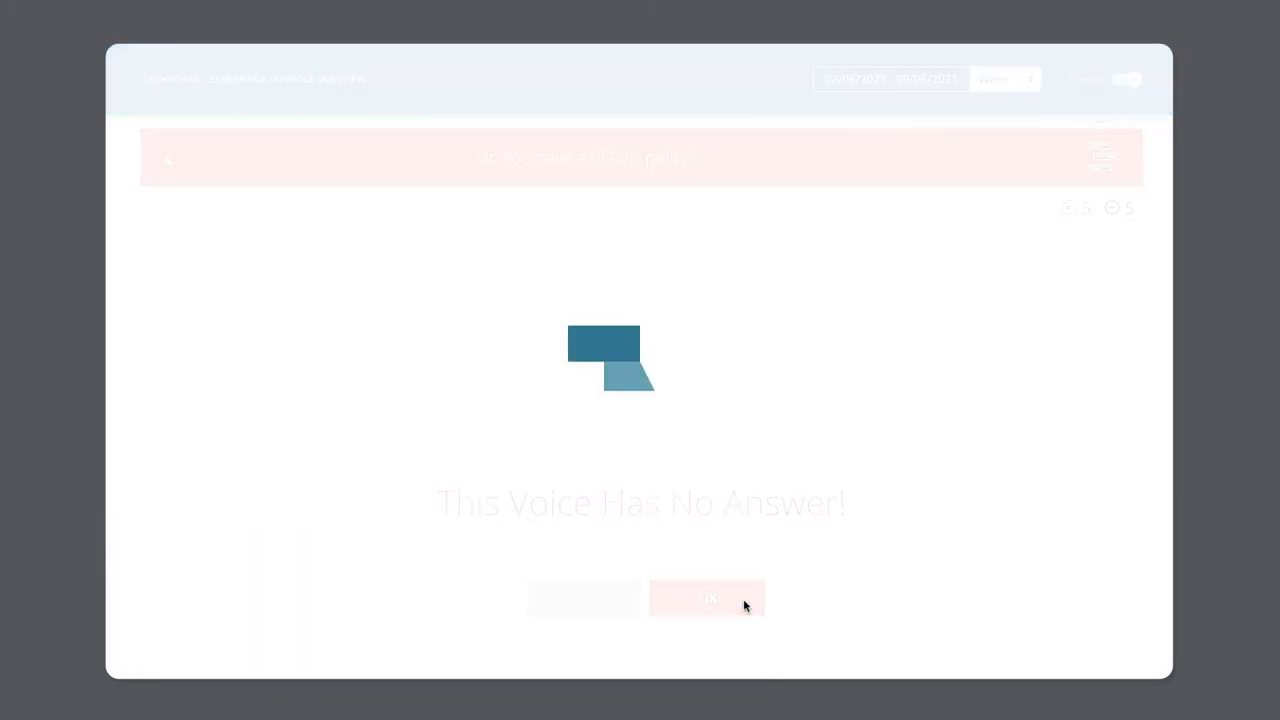
click(712, 596)
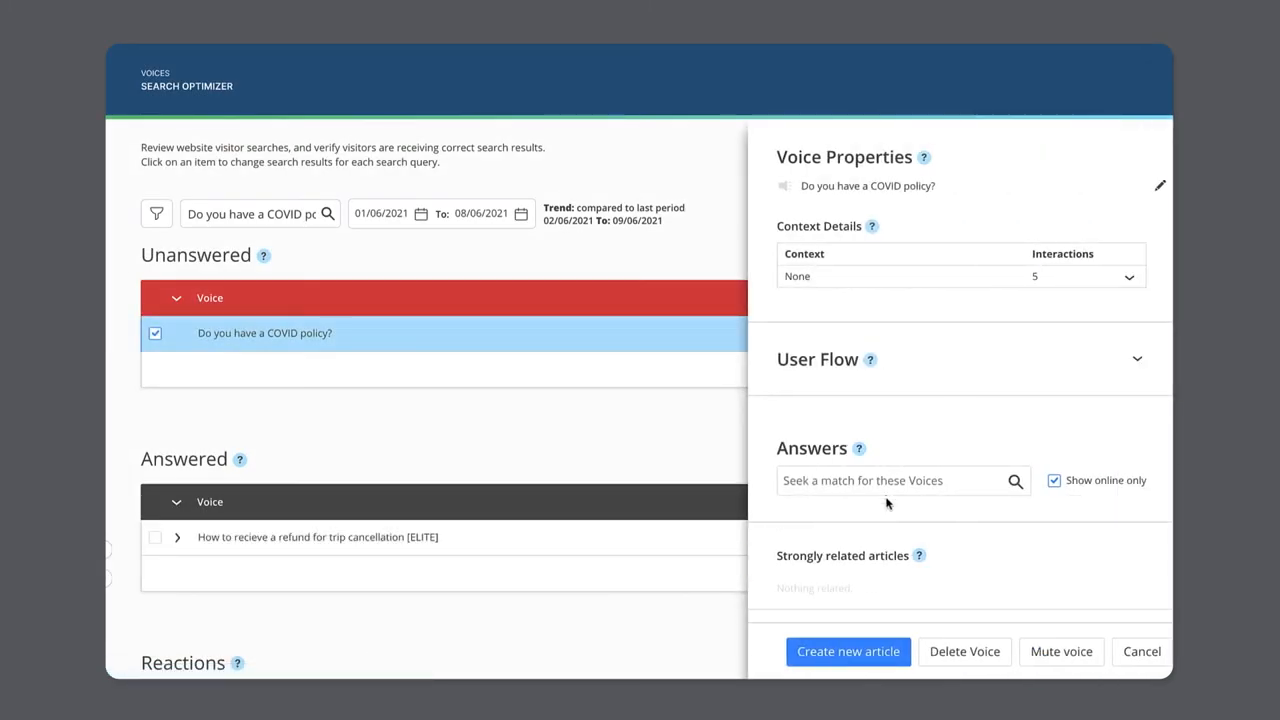
scroll(down, 3)
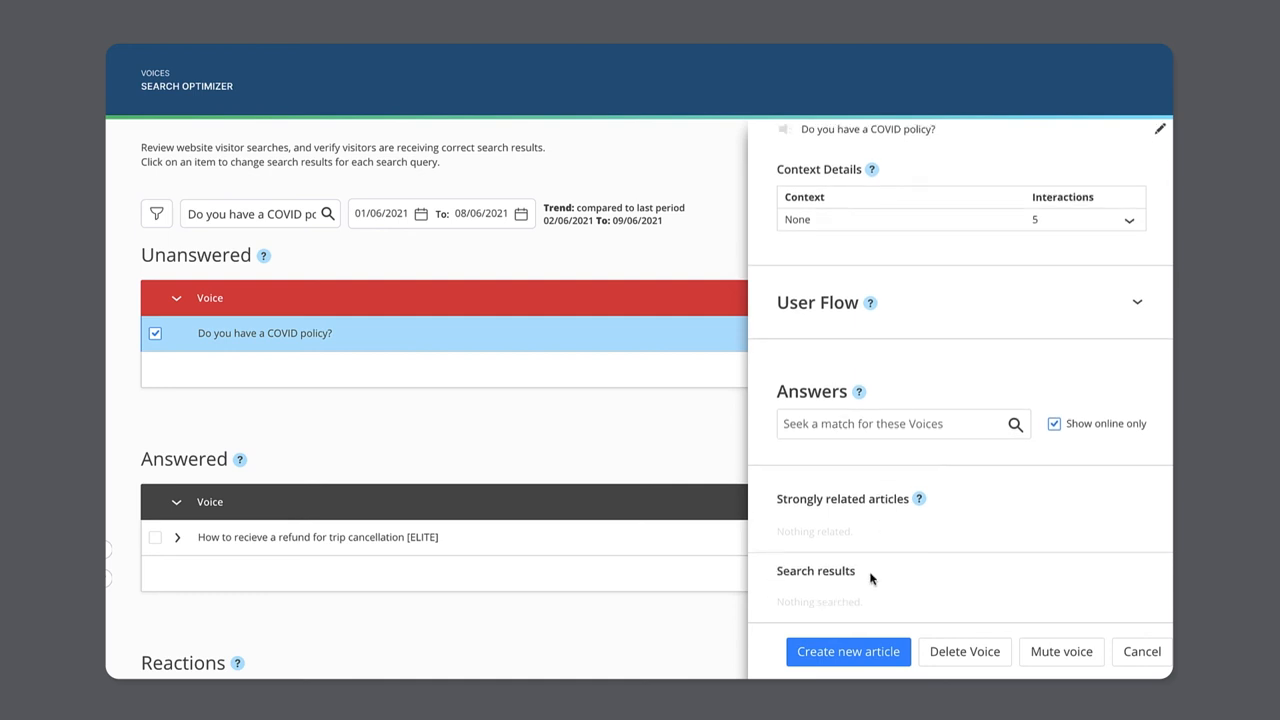
click(848, 652)
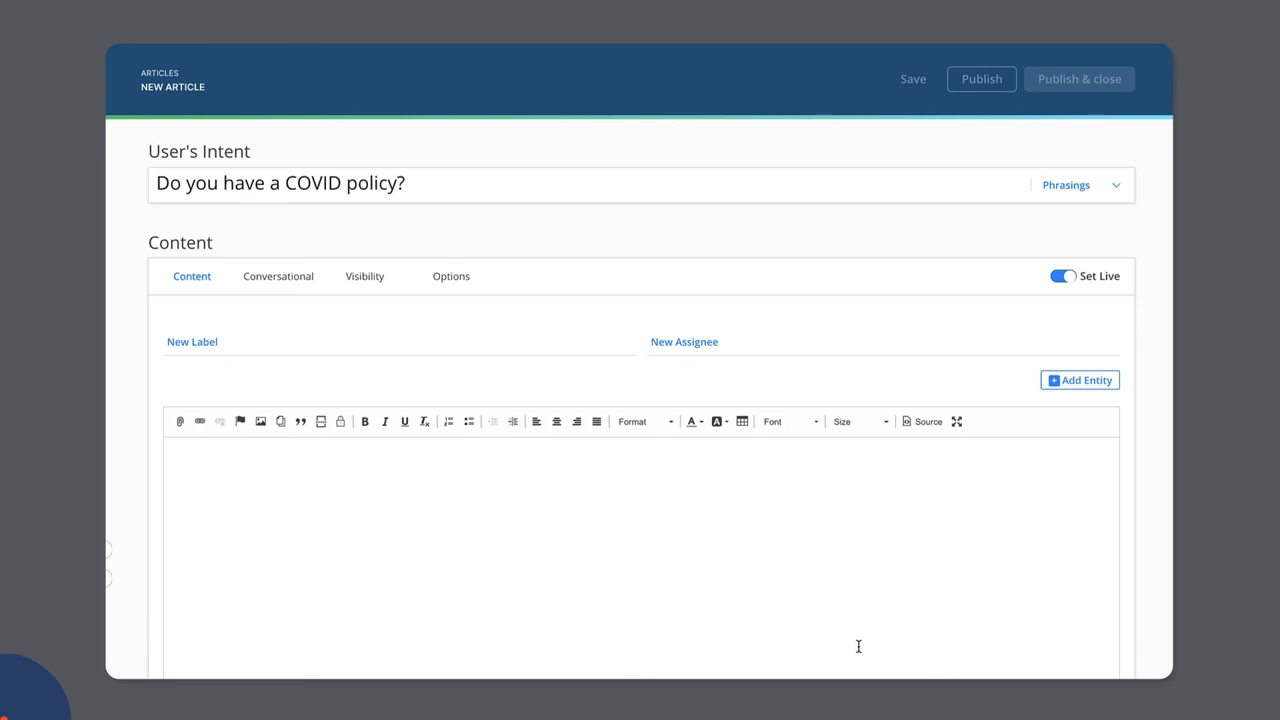